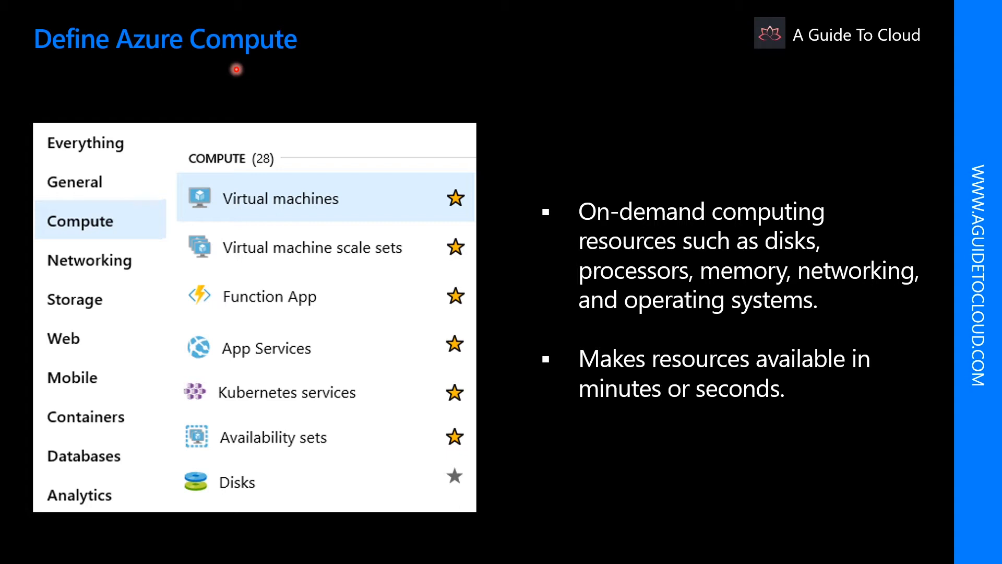
mouse_move(491, 241)
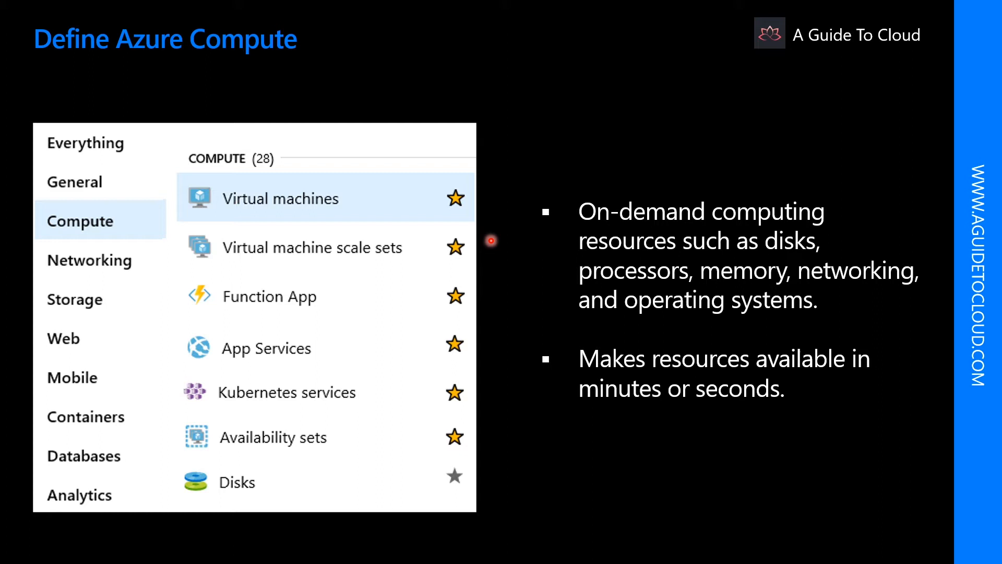
mouse_move(395, 420)
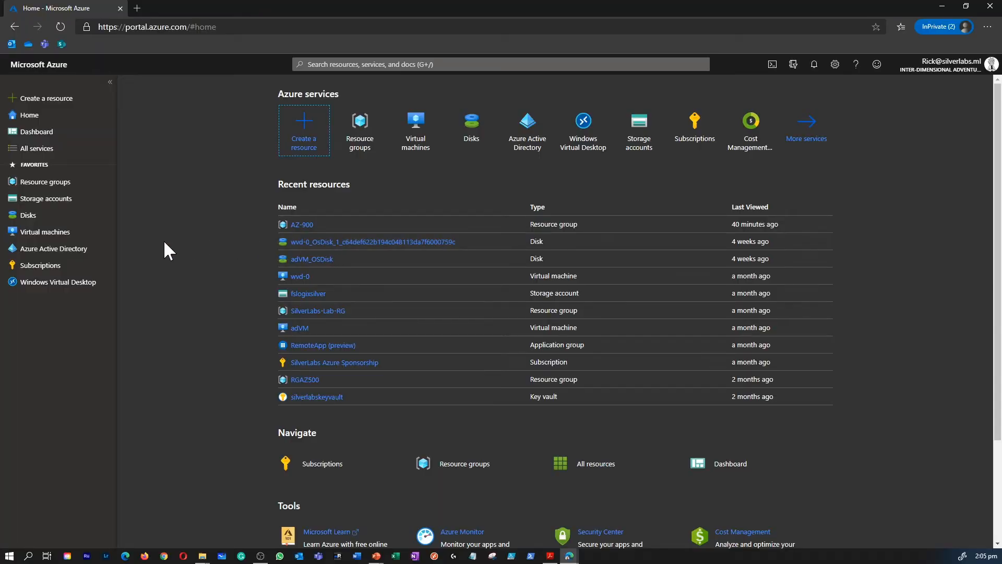
Show the Virtual machines list with adVM and wvd-0 stopped in Australia East
left_click(45, 232)
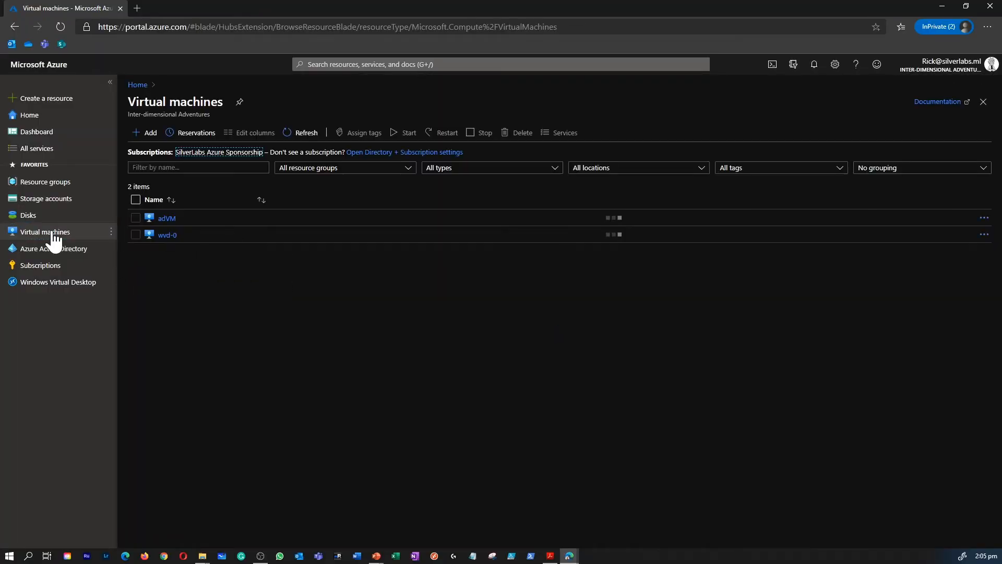
left_click(305, 132)
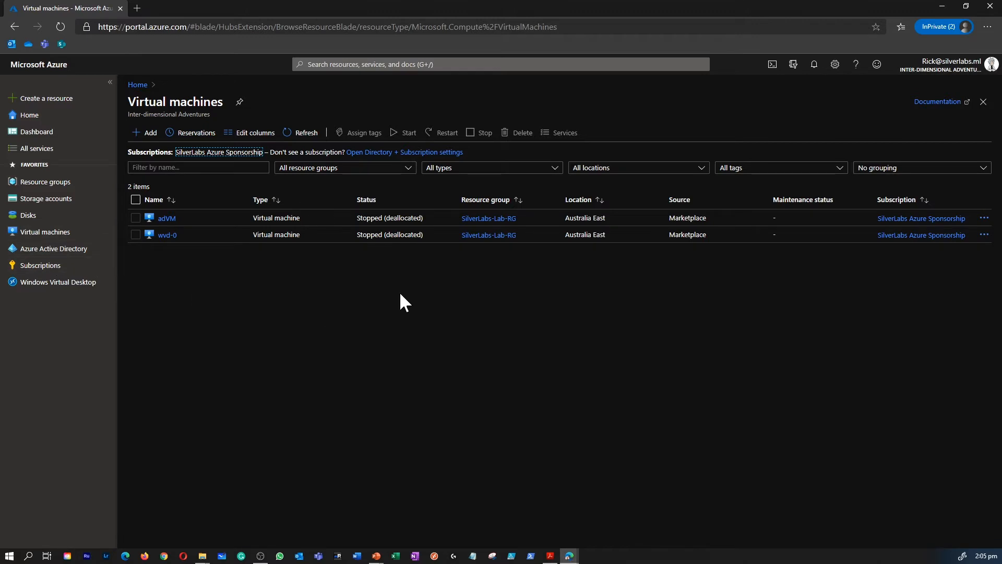
mouse_move(409, 343)
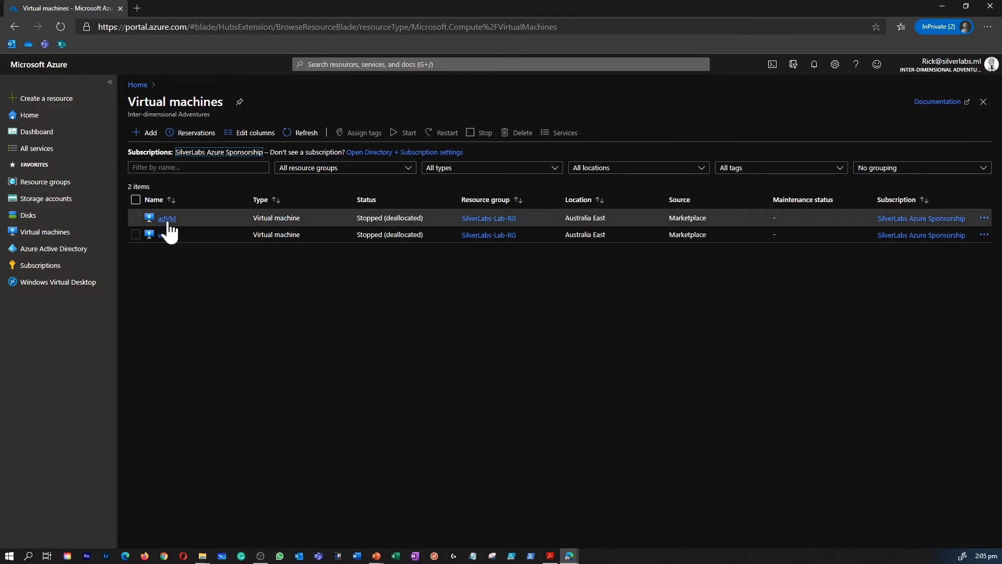
From adVM's overview, note its size and Stopped status, start it, and view the RDP/SSH/Bastion connect choices
left_click(166, 218)
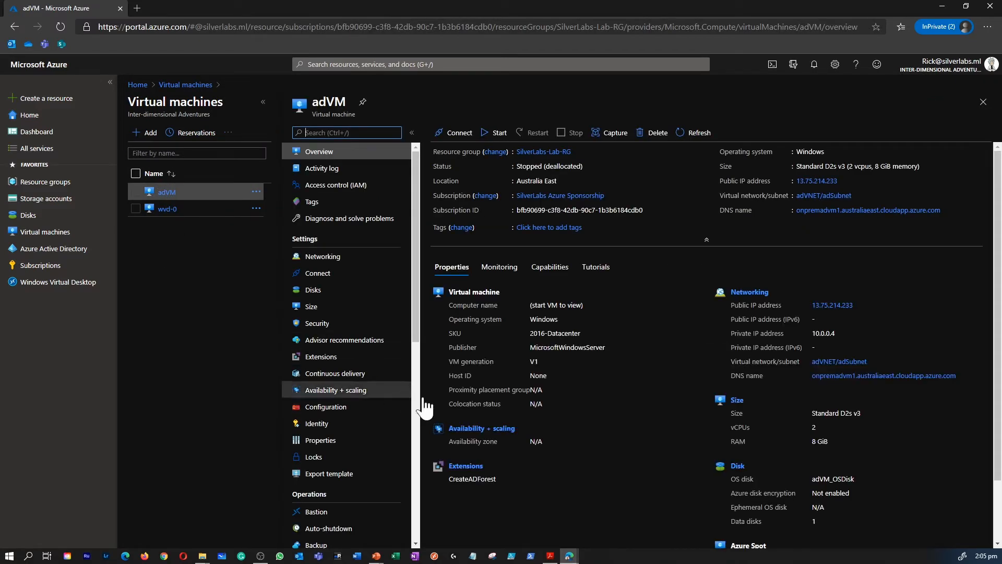
mouse_move(684, 211)
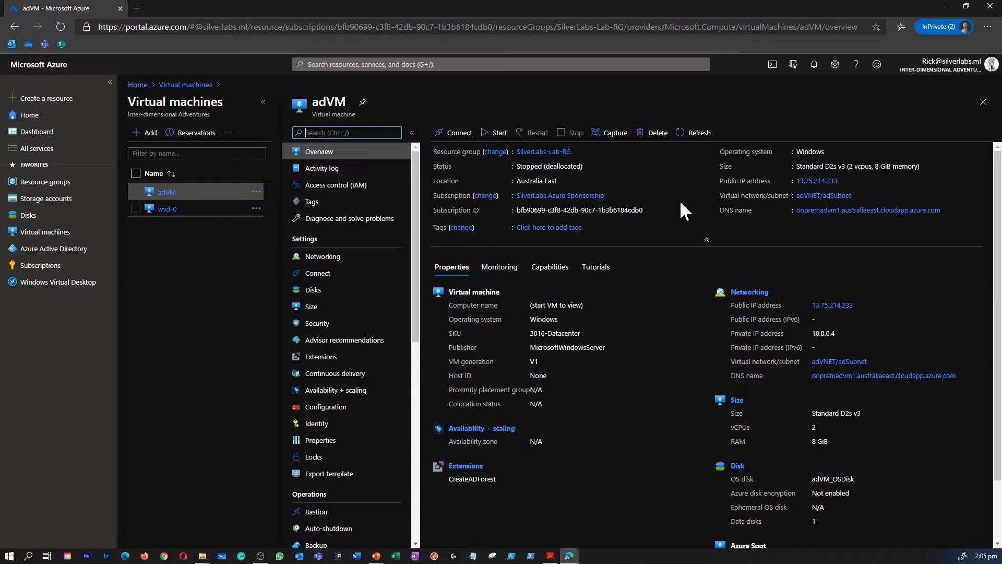
double_click(856, 166)
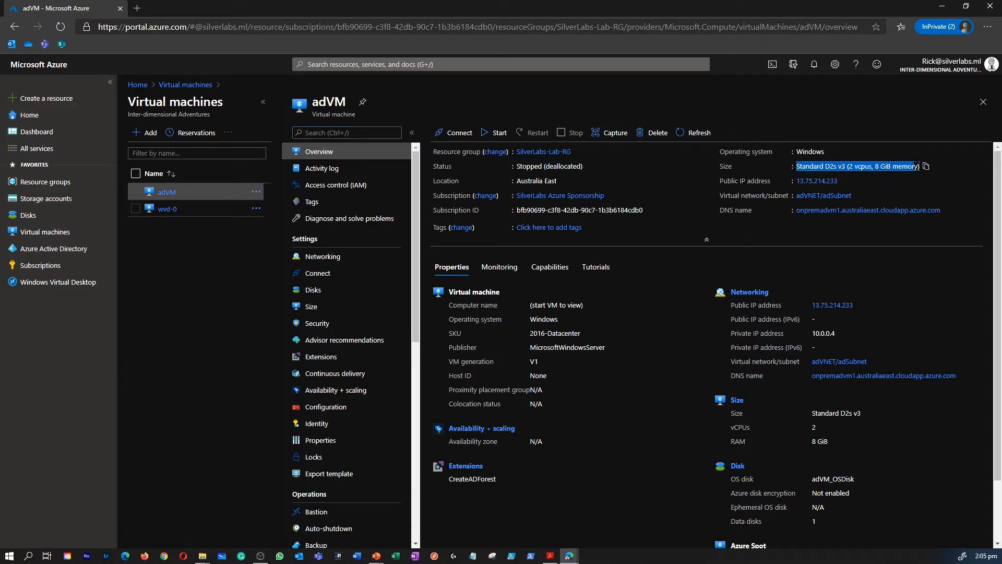
double_click(826, 166)
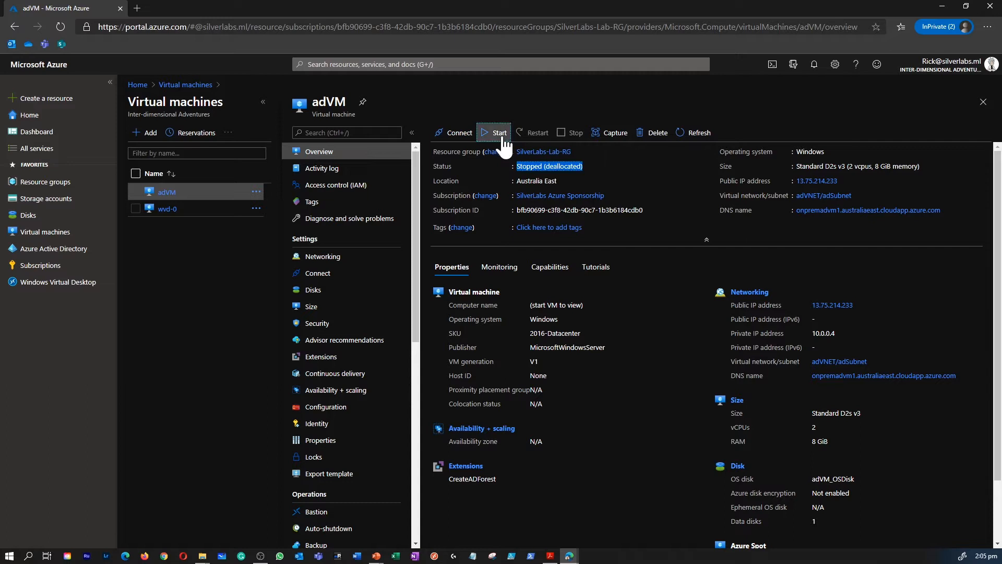
left_click(500, 133)
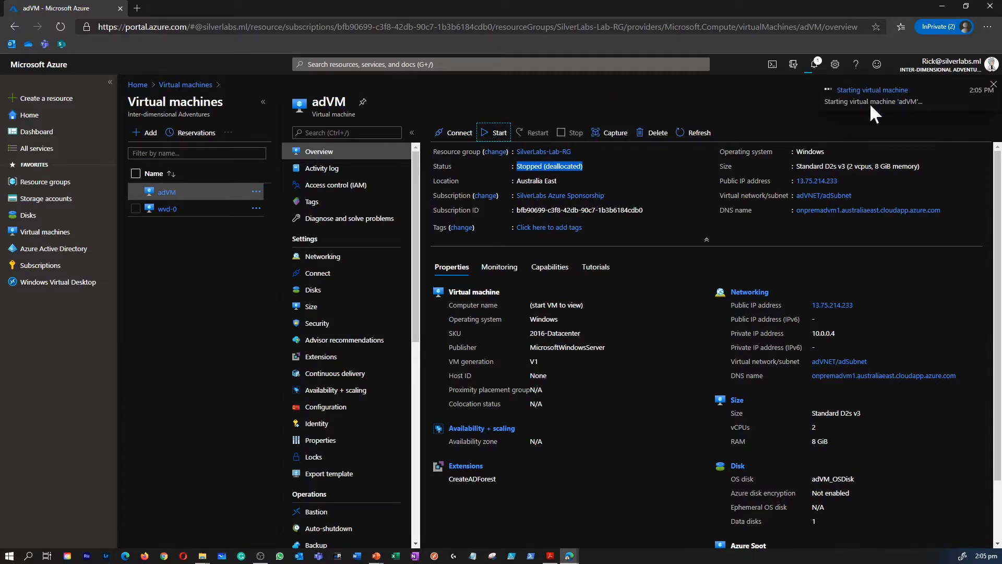
mouse_move(458, 133)
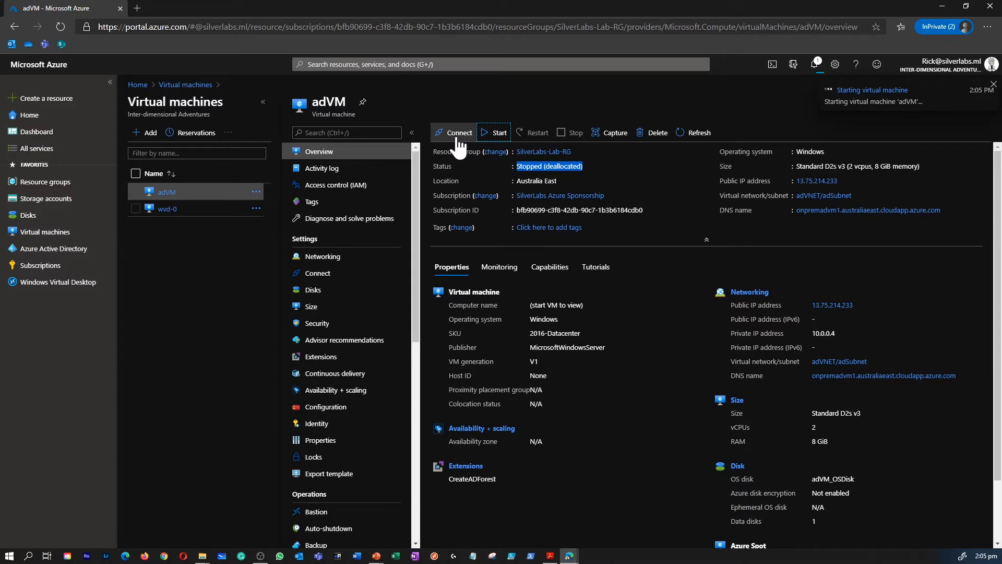
left_click(457, 133)
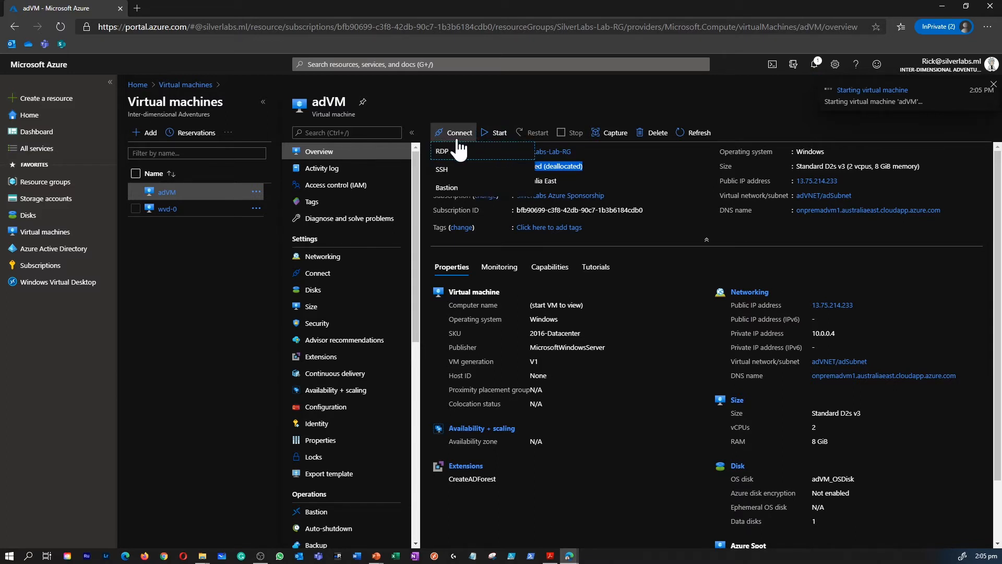
mouse_move(467, 169)
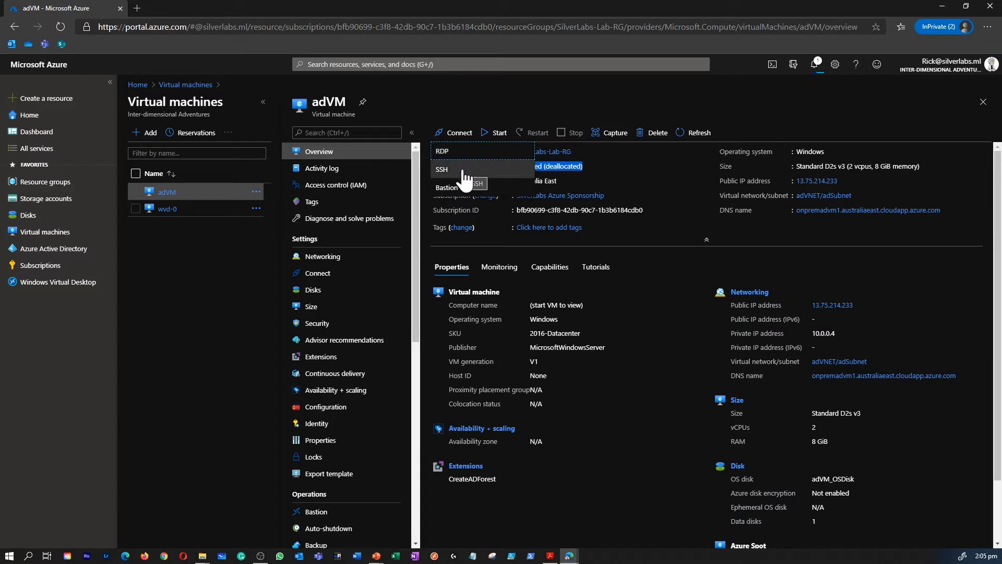
mouse_move(470, 187)
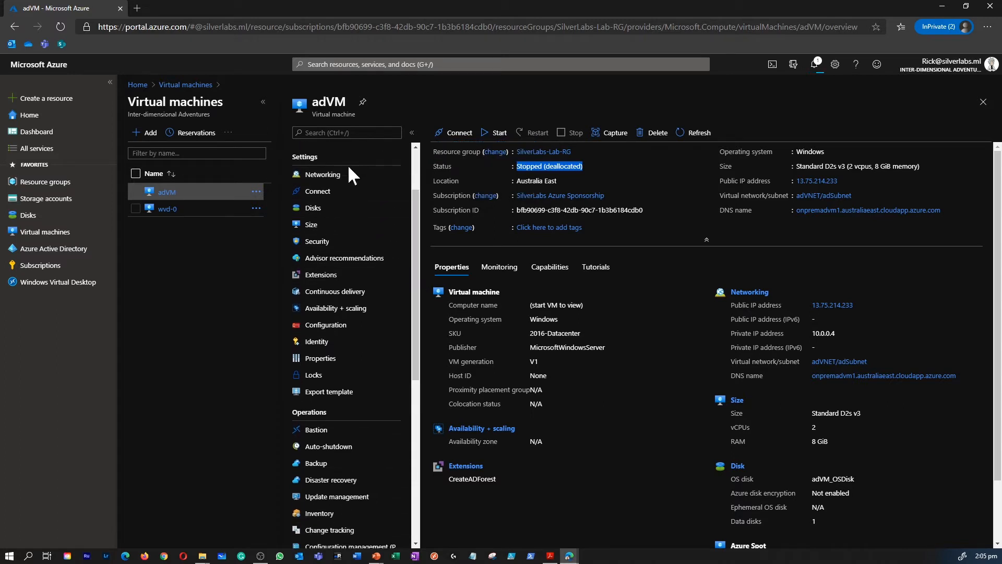
mouse_move(312, 208)
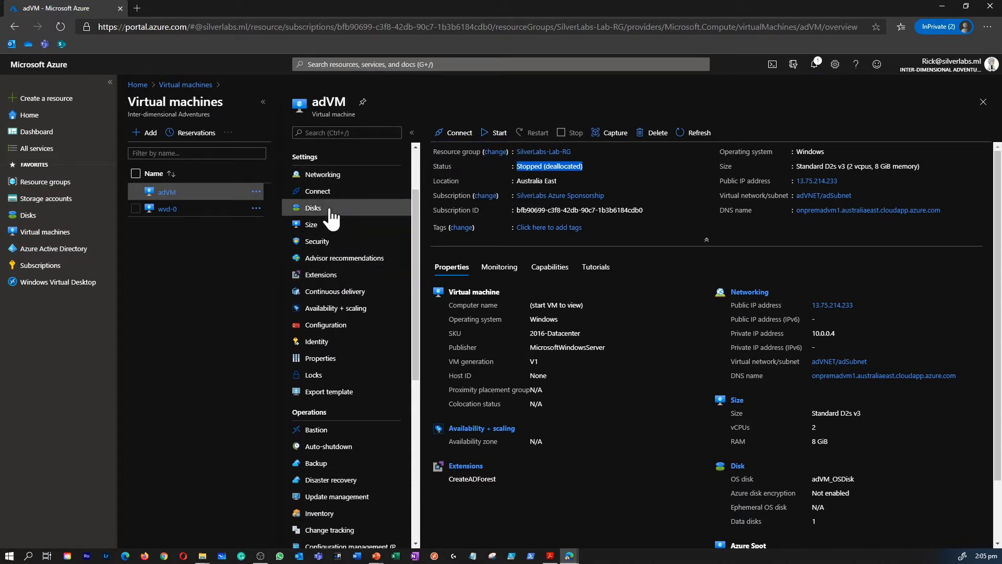
View adVM's OS and data disks, then its Size page with the current D2s_v3 selected
left_click(312, 208)
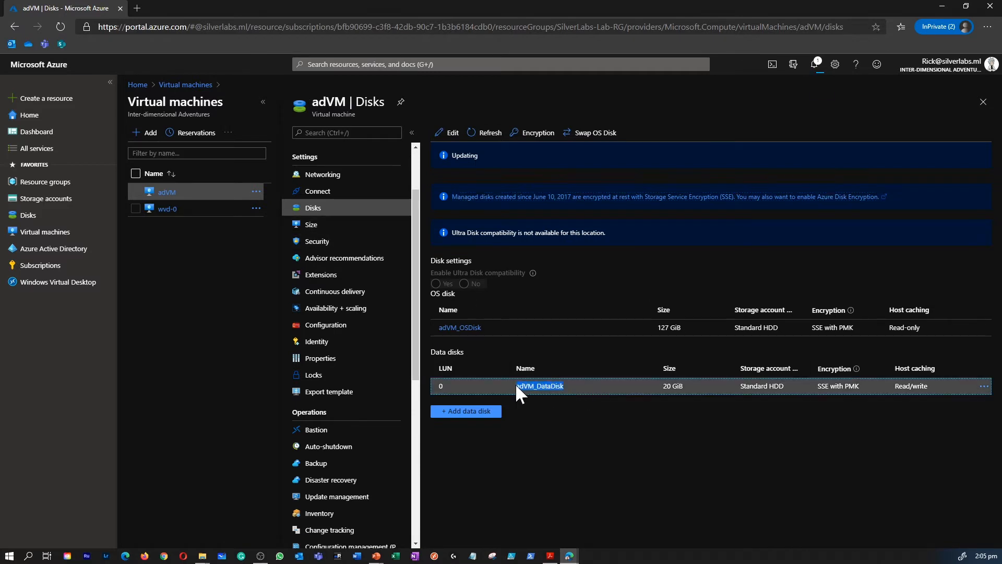
mouse_move(376, 249)
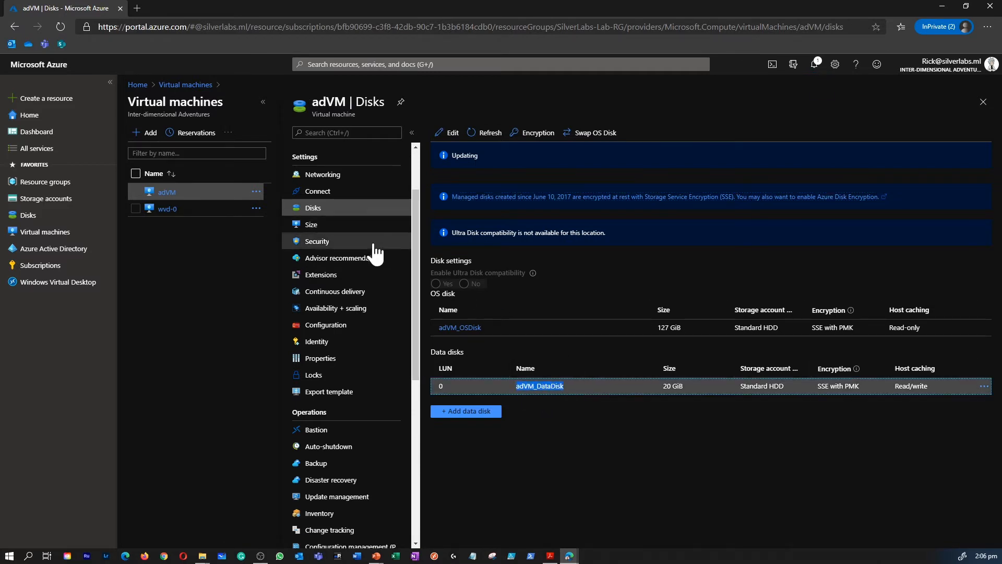
left_click(312, 224)
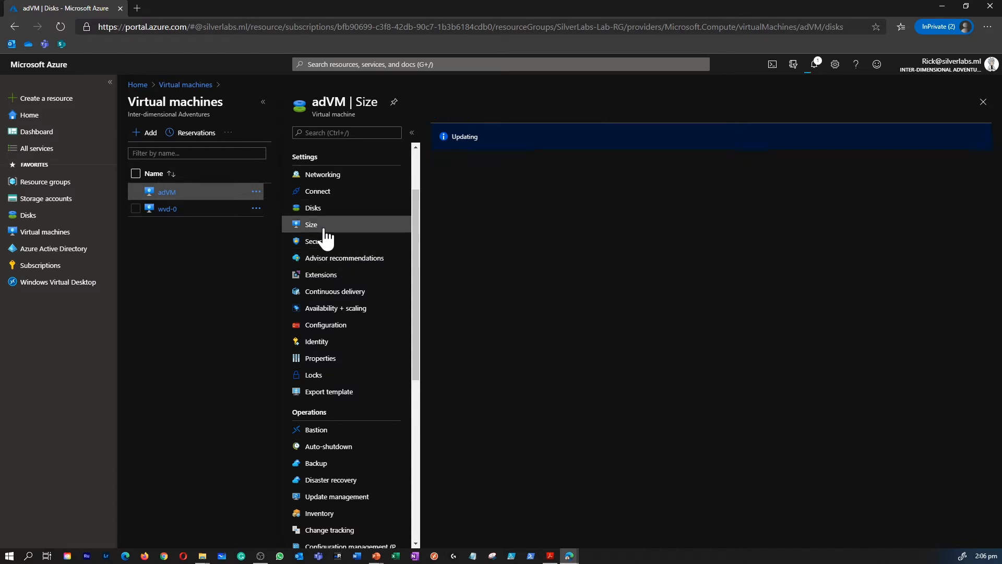
left_click(311, 225)
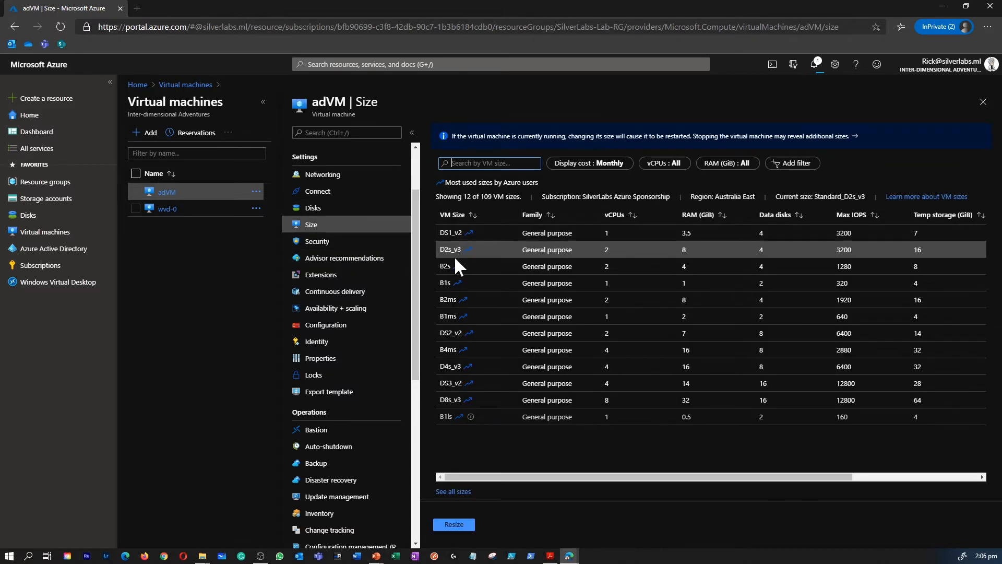
left_click(451, 250)
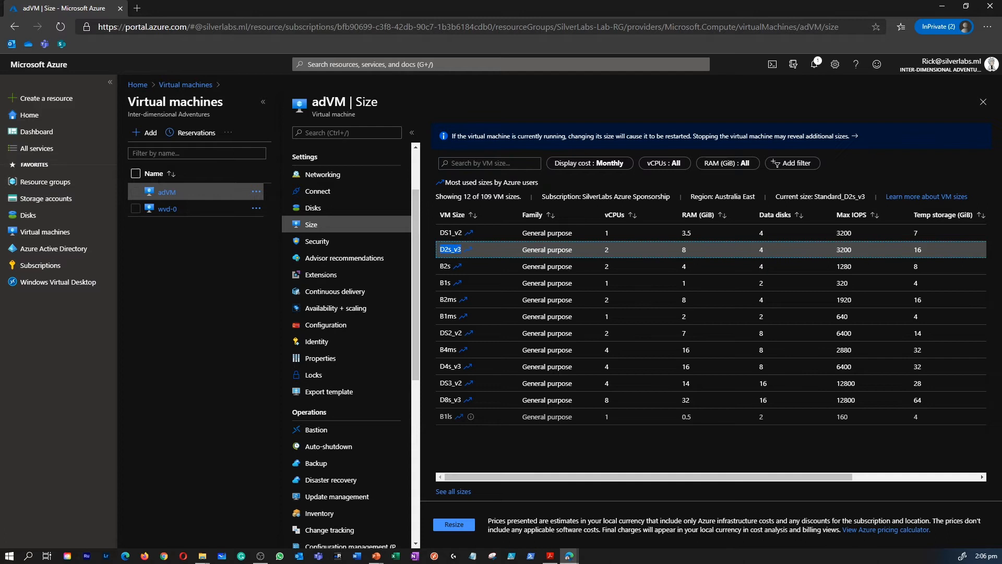
mouse_move(448, 283)
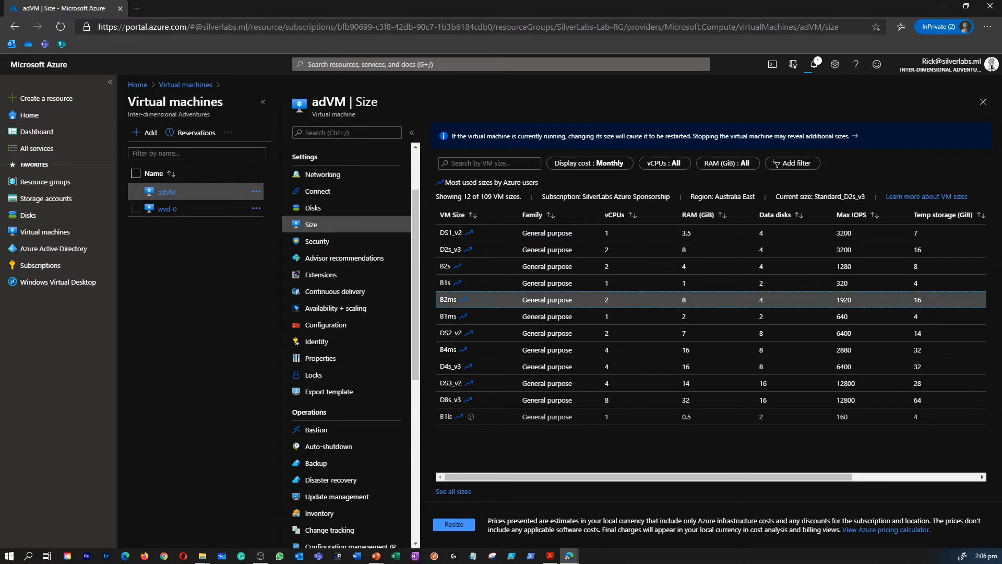
mouse_move(467, 310)
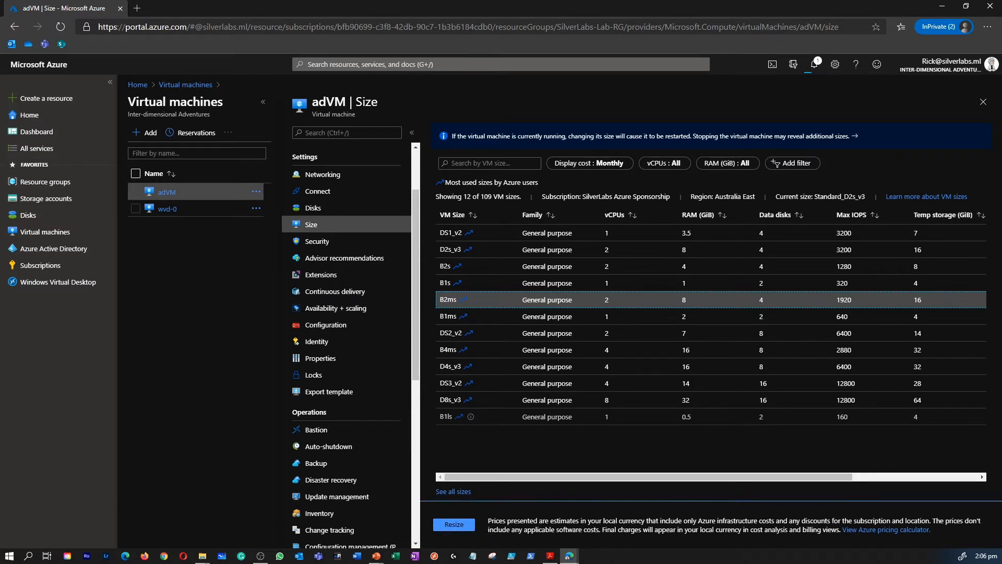
mouse_move(489, 529)
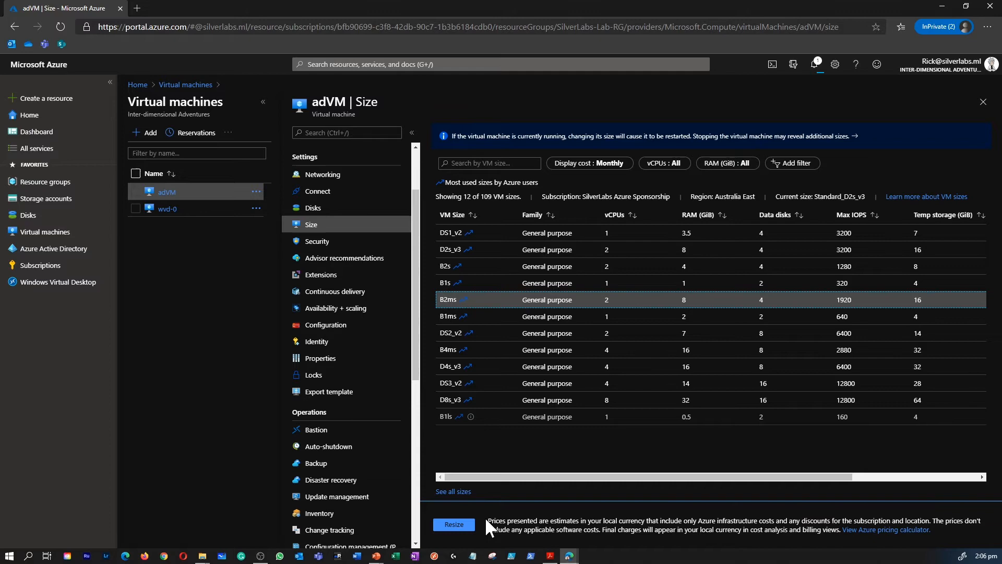
mouse_move(359, 379)
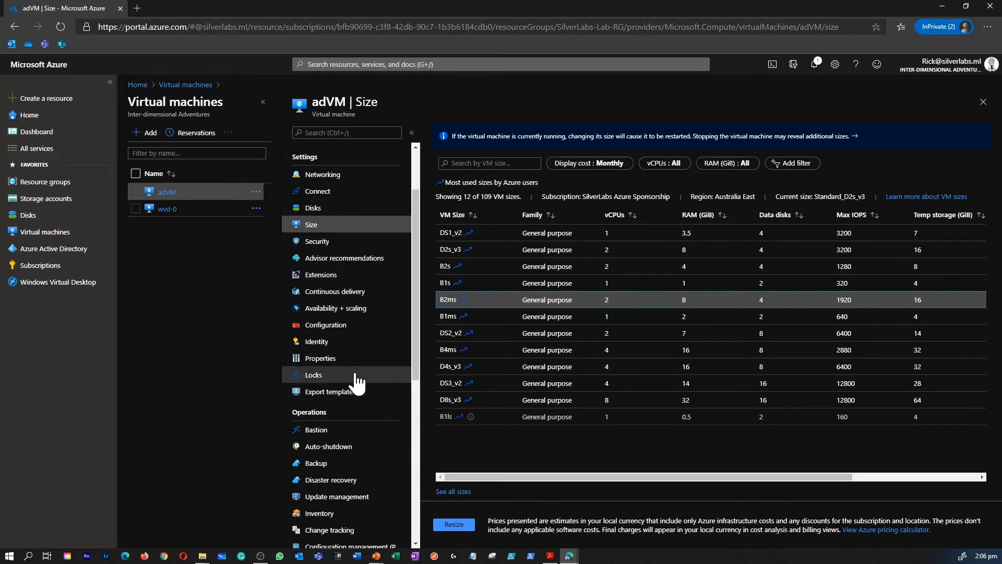
Check adVM's Security page, glance at Create a resource, and return to the Virtual machines list
left_click(317, 242)
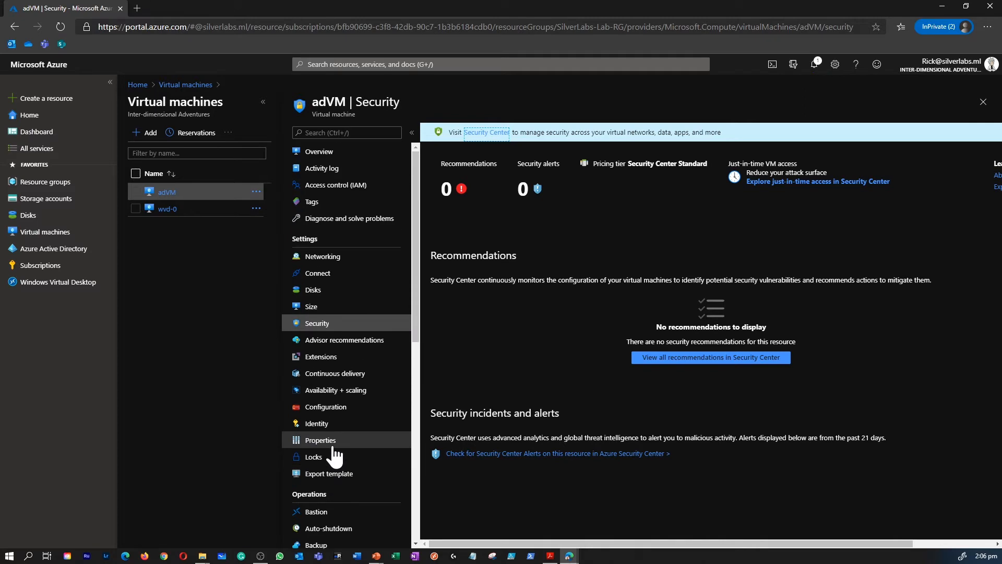
mouse_move(194, 271)
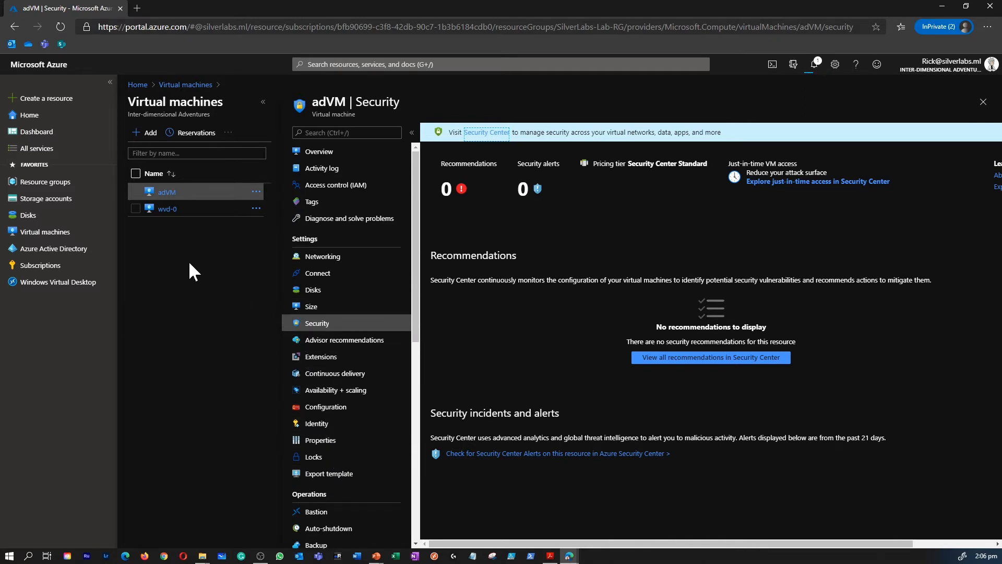
left_click(263, 101)
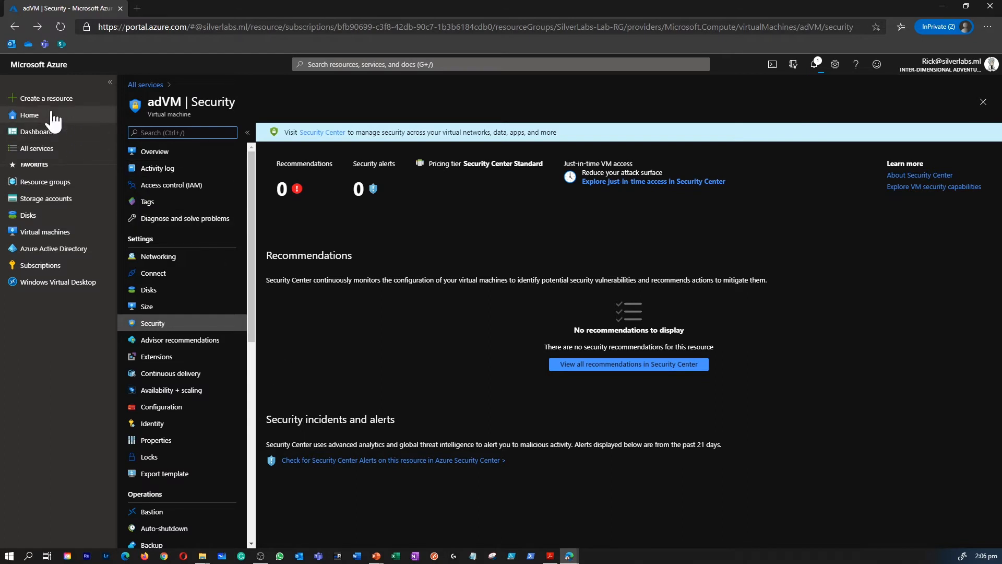
left_click(47, 98)
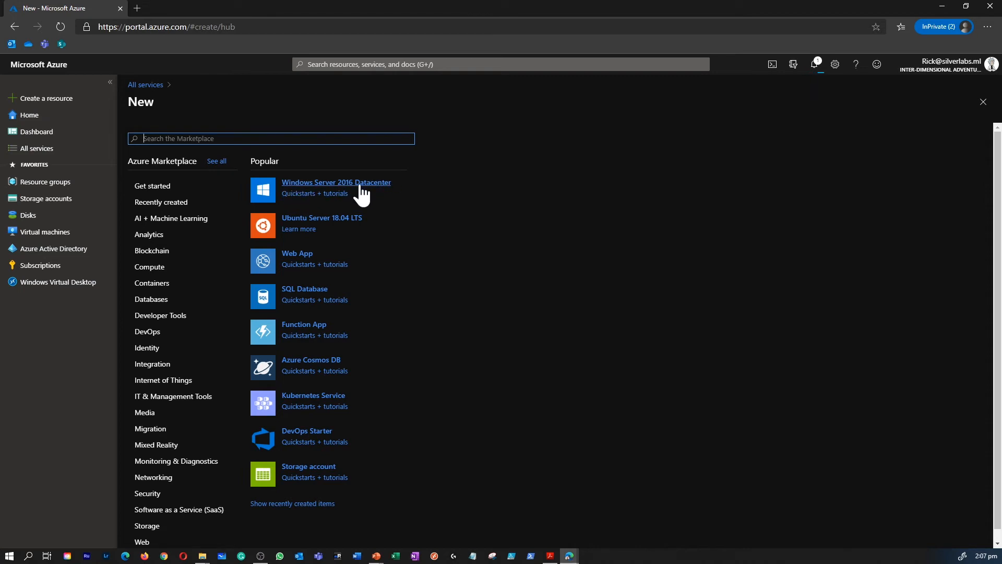
mouse_move(360, 197)
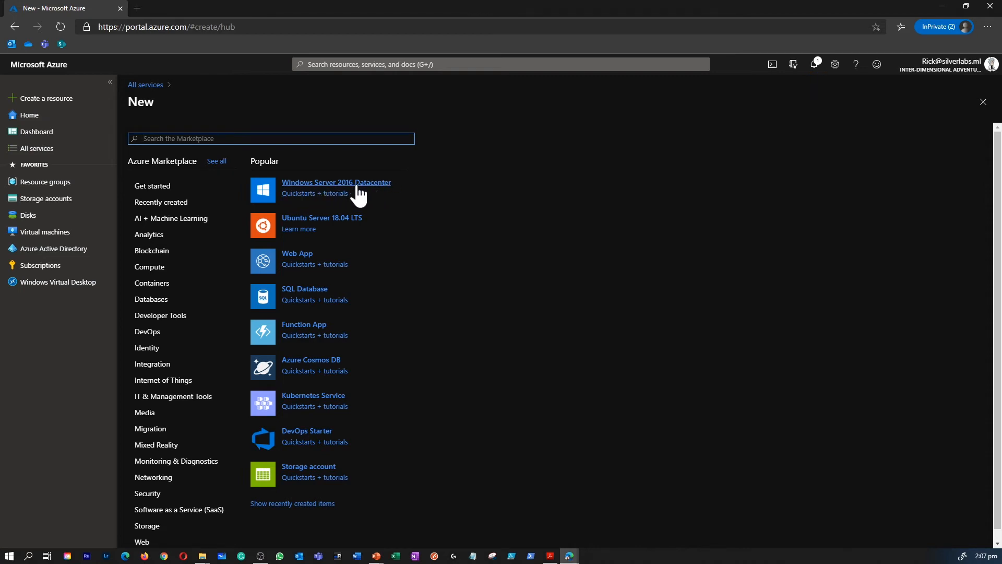
left_click(45, 232)
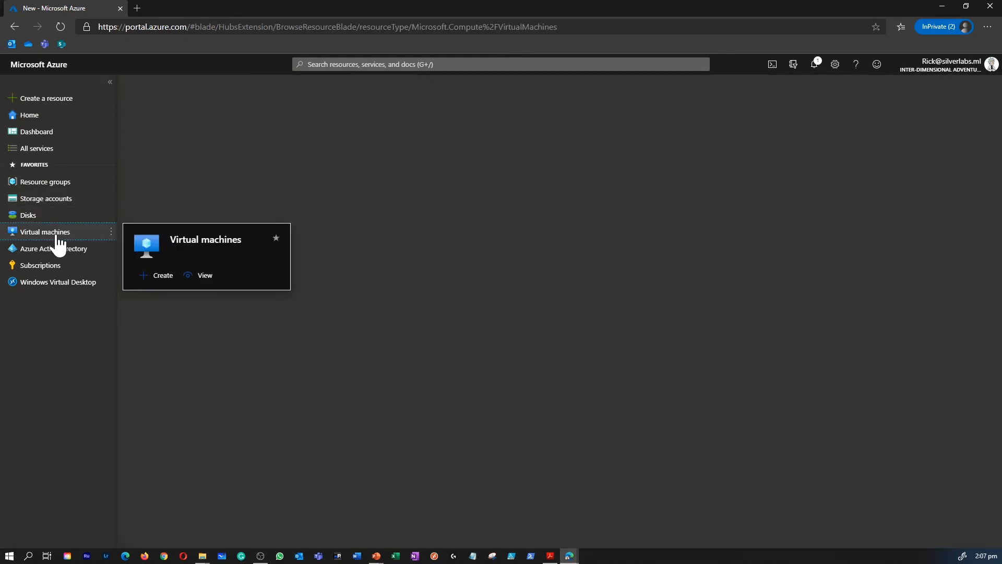
left_click(45, 232)
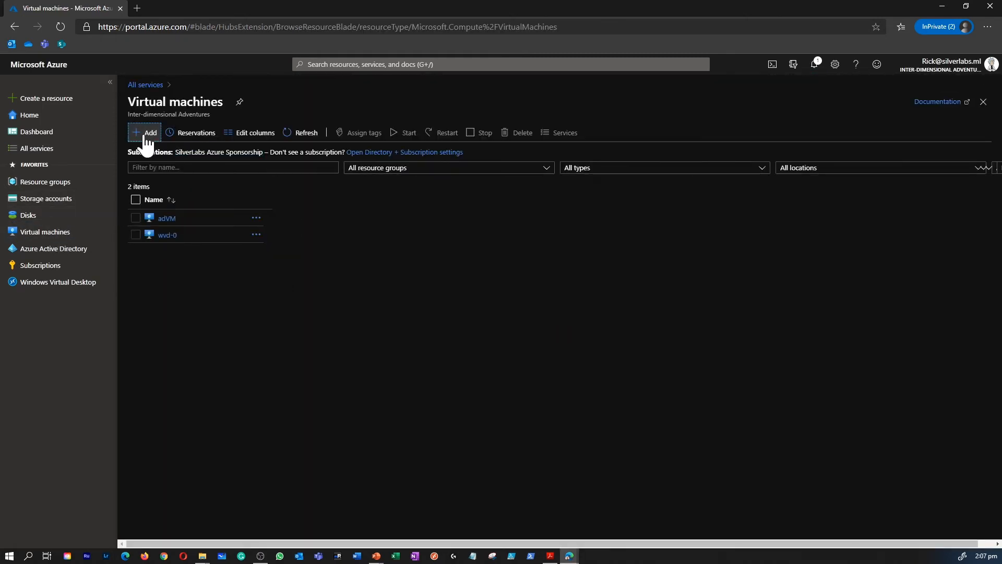
Start a new VM in resource group AZ-900 named Server2, leaving availability options unchanged
left_click(144, 132)
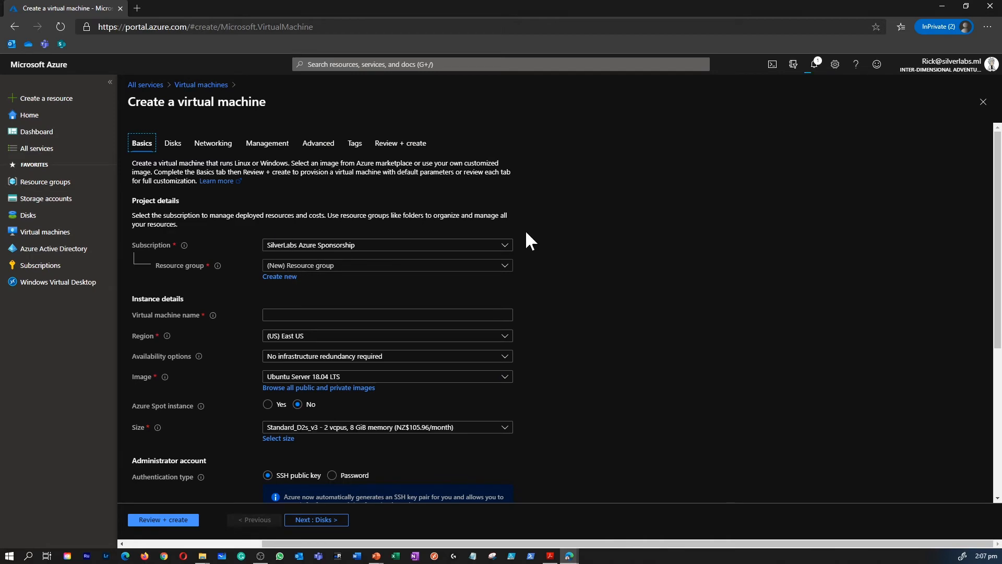
scroll("down", 3)
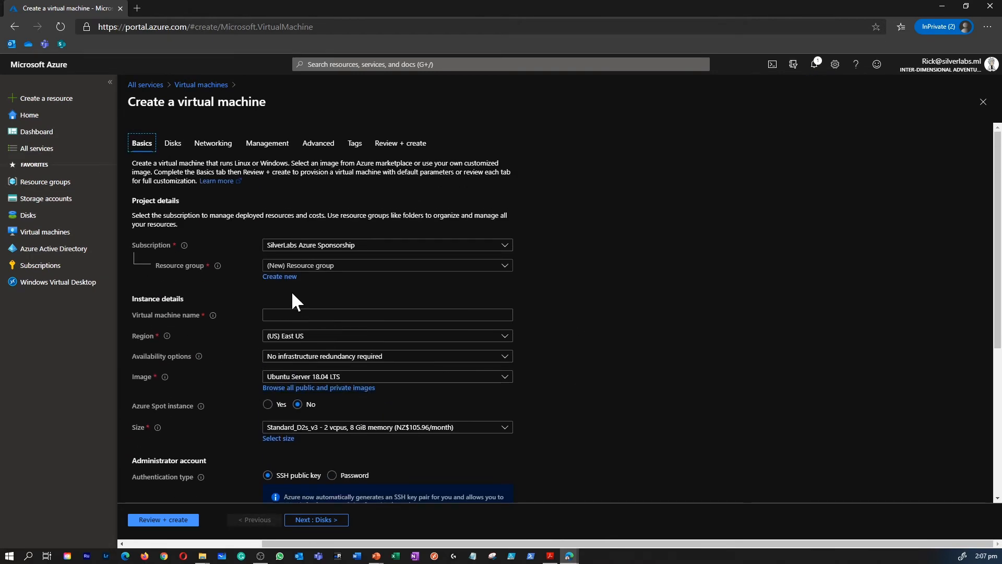
left_click(386, 265)
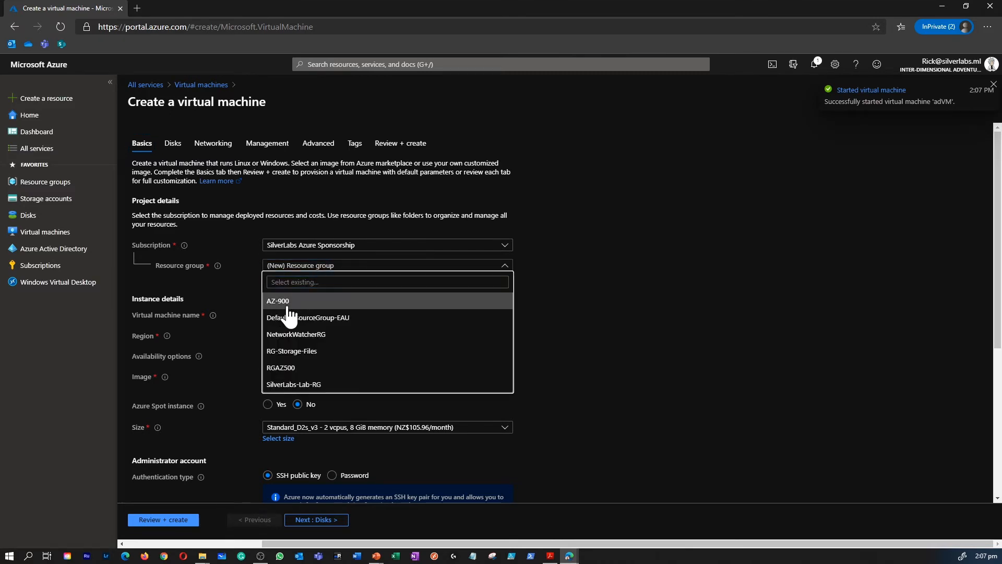
left_click(278, 301)
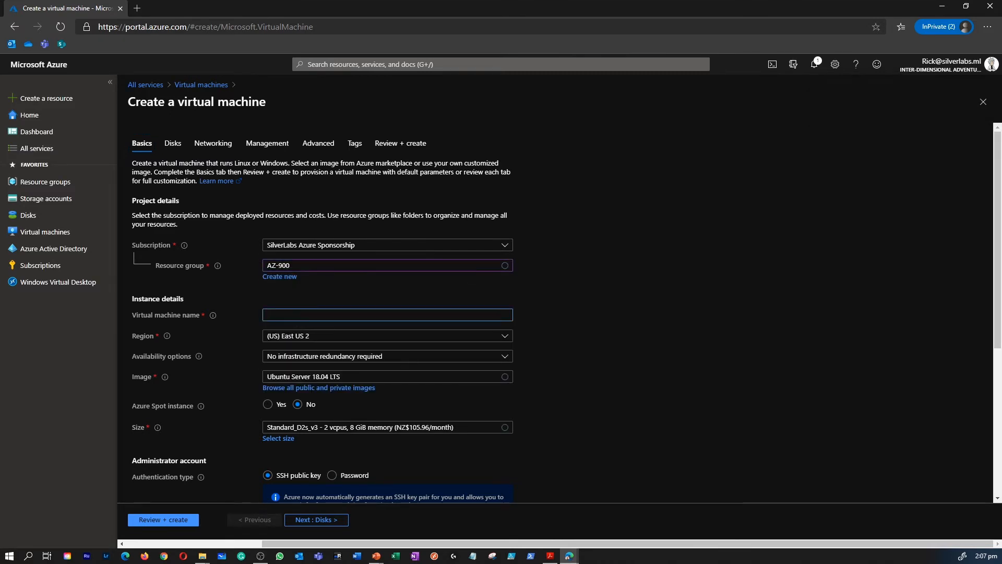
left_click(386, 335)
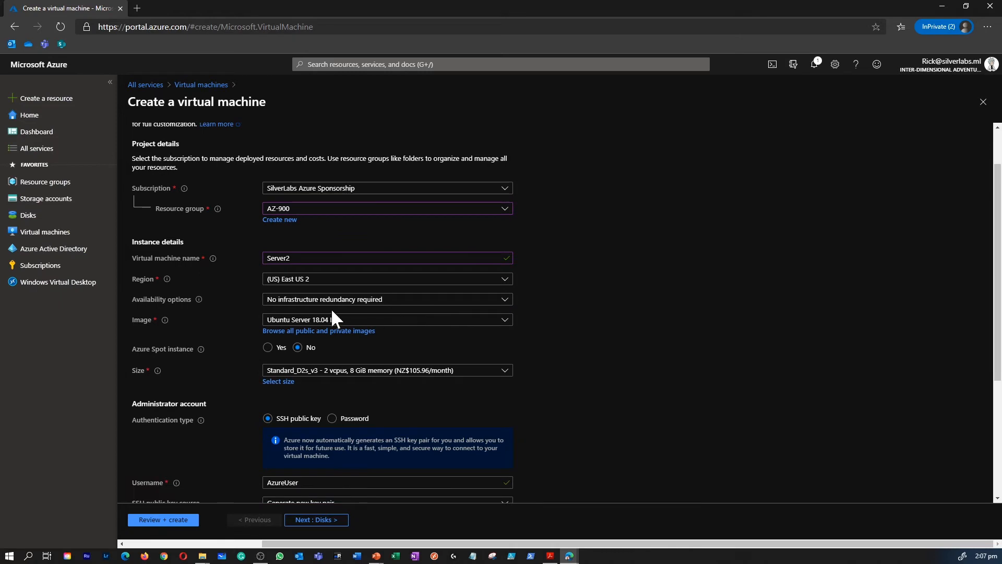
left_click(386, 298)
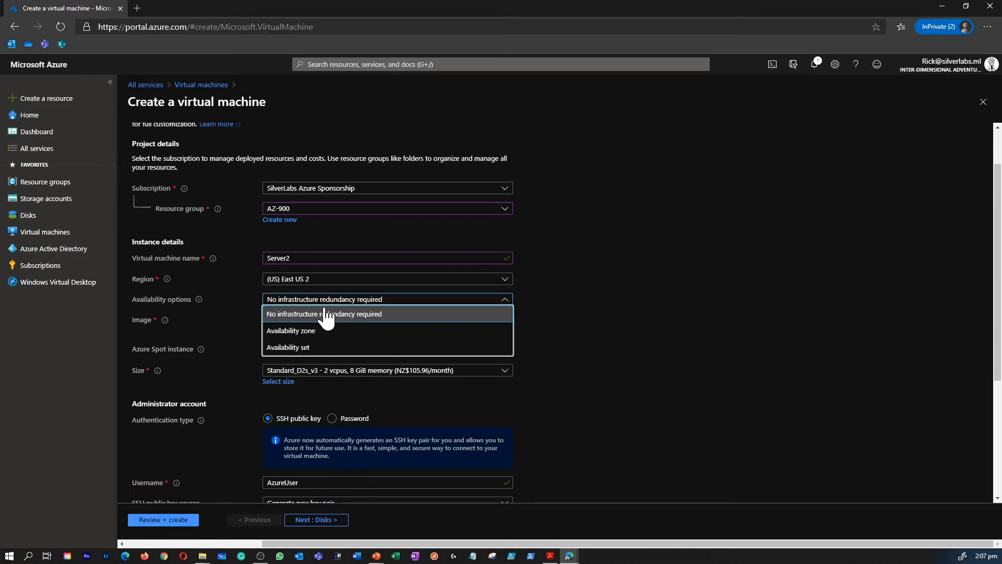
mouse_move(296, 338)
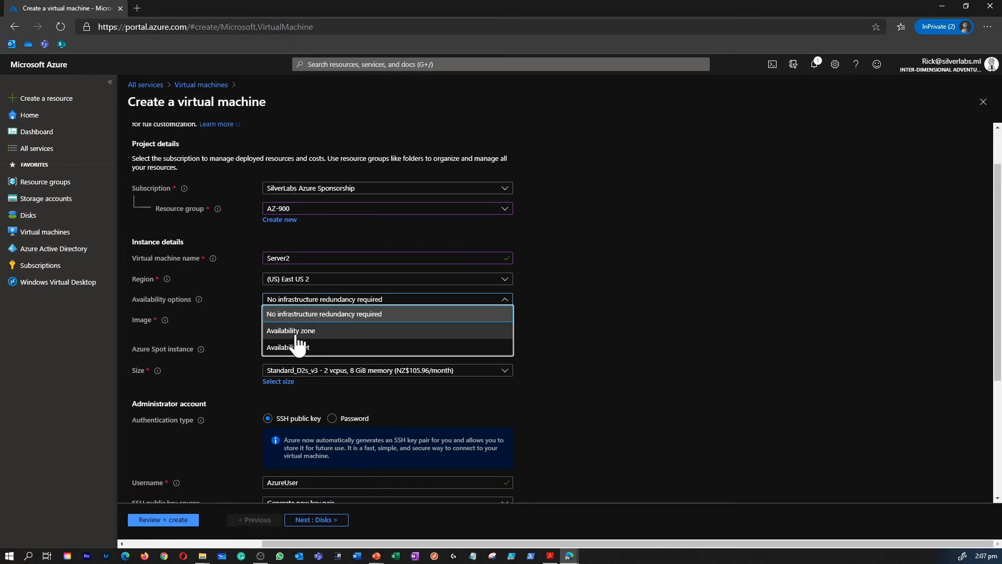
mouse_move(551, 328)
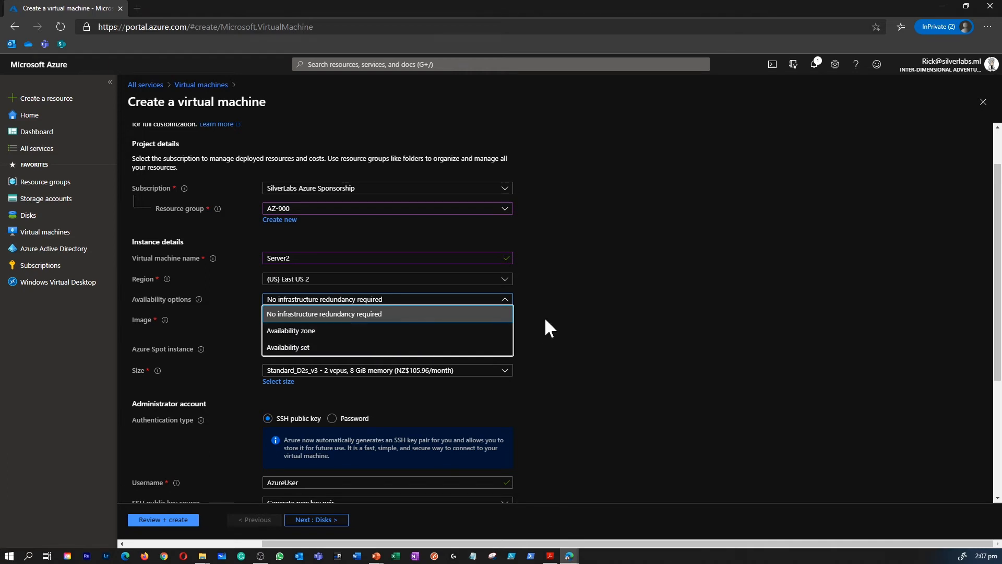
left_click(324, 313)
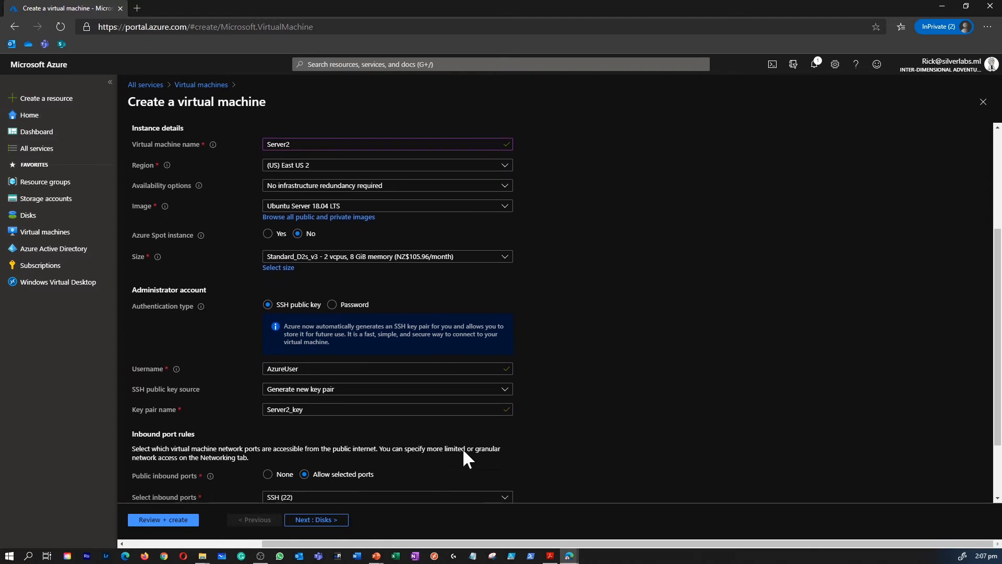
mouse_move(316, 519)
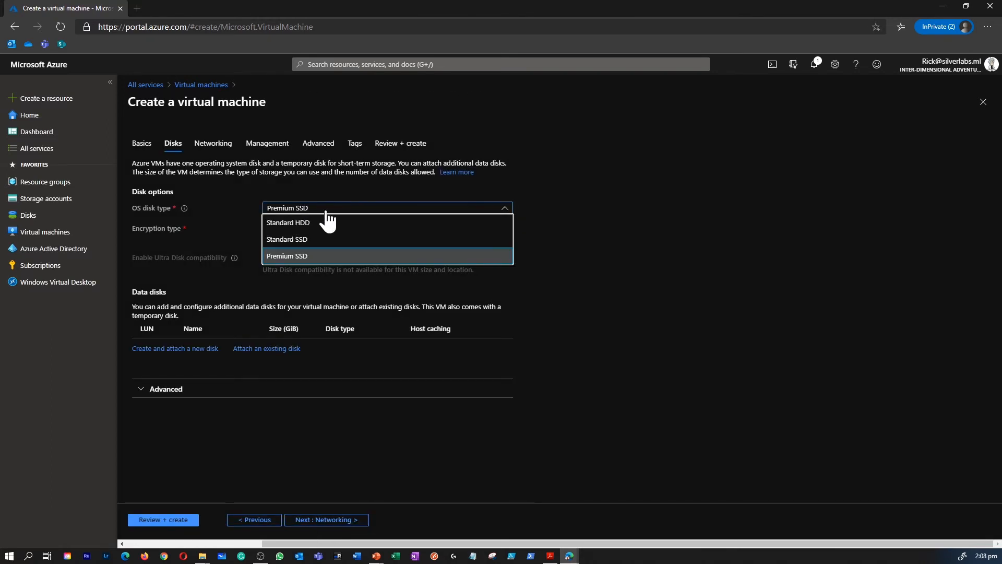
mouse_move(339, 266)
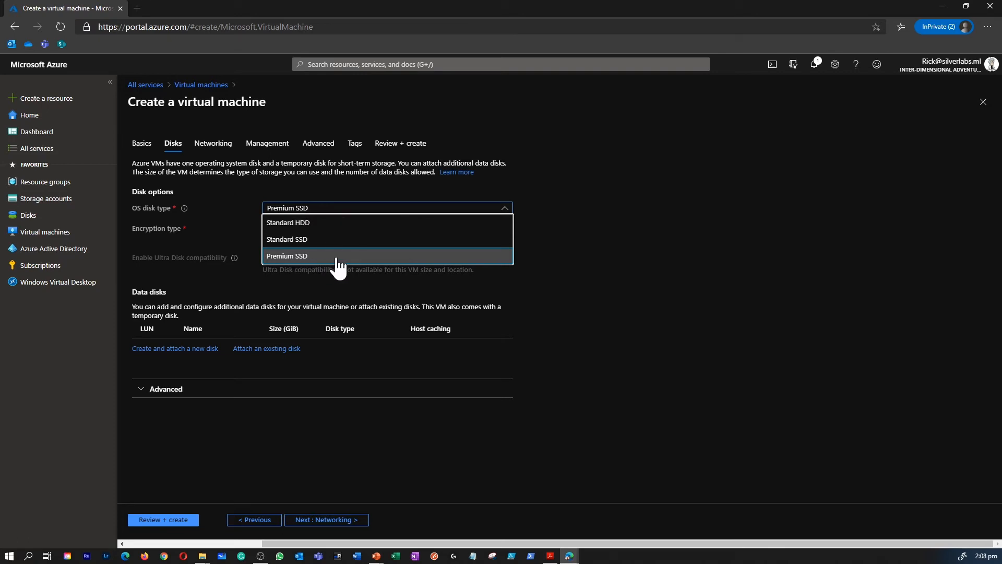
mouse_move(363, 232)
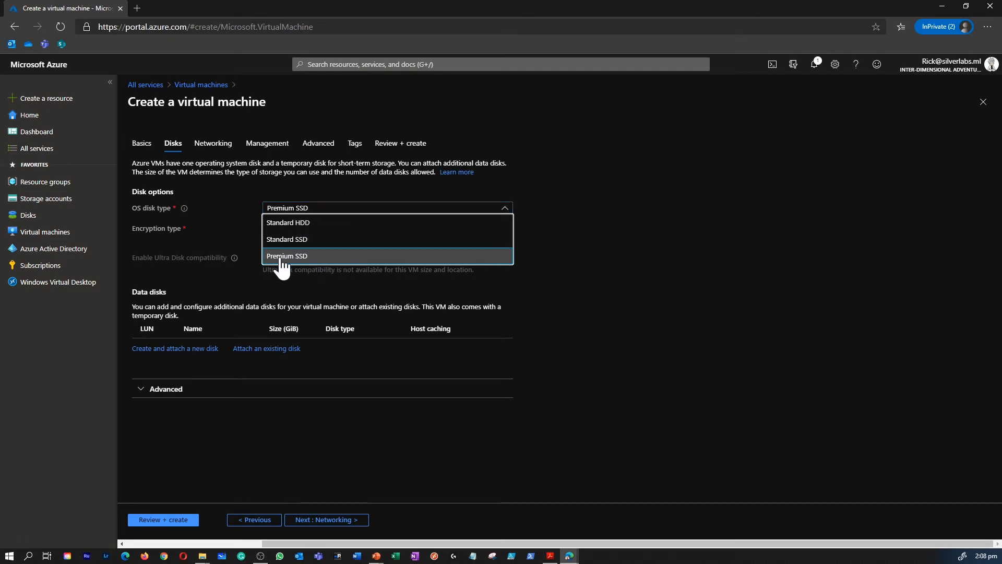
Keep Premium SSD as the new machine's OS disk type
left_click(286, 256)
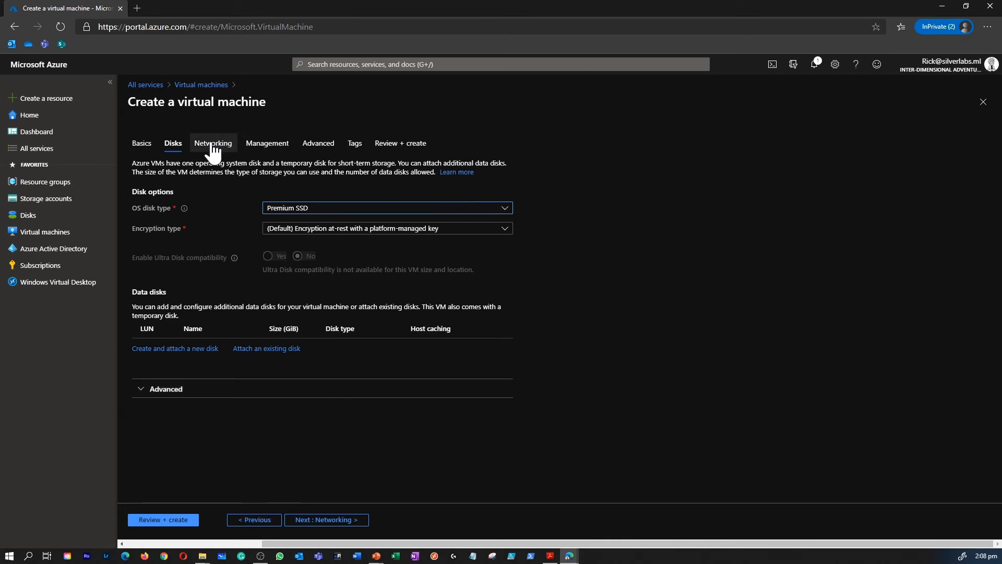
Review the AZ-900-vnet and Server2 public IP networking defaults, then view the adVM started notification
left_click(213, 143)
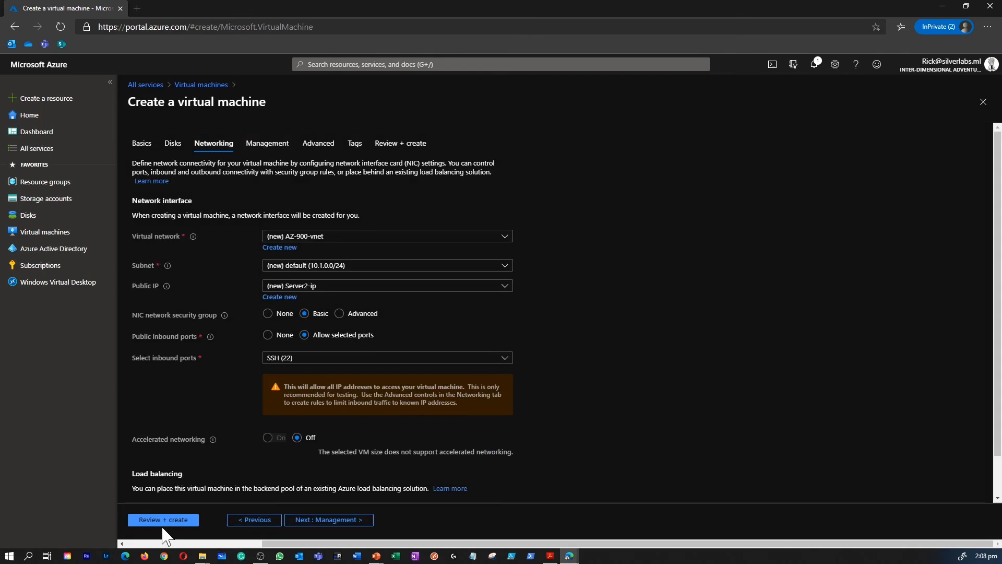
mouse_move(201, 539)
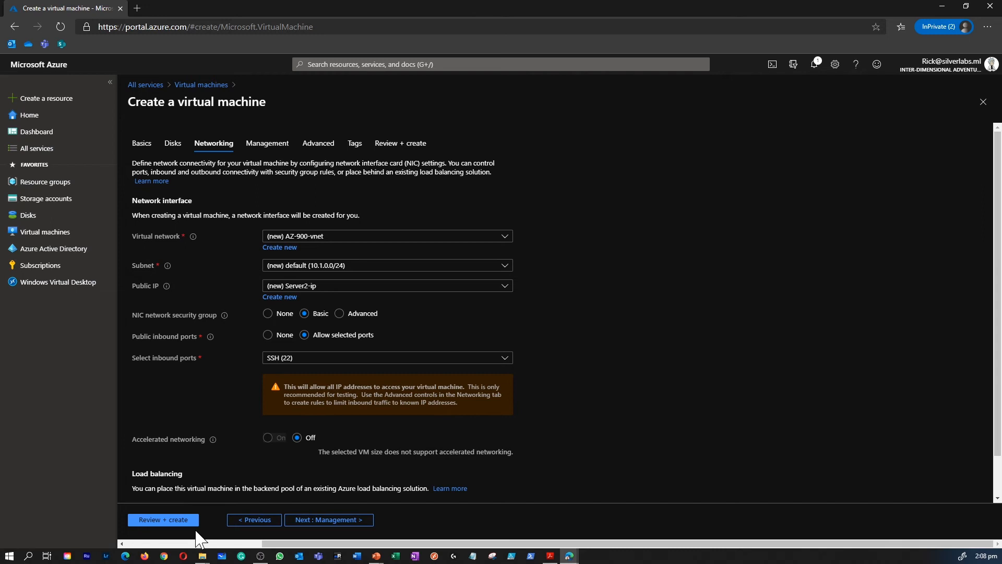
mouse_move(814, 64)
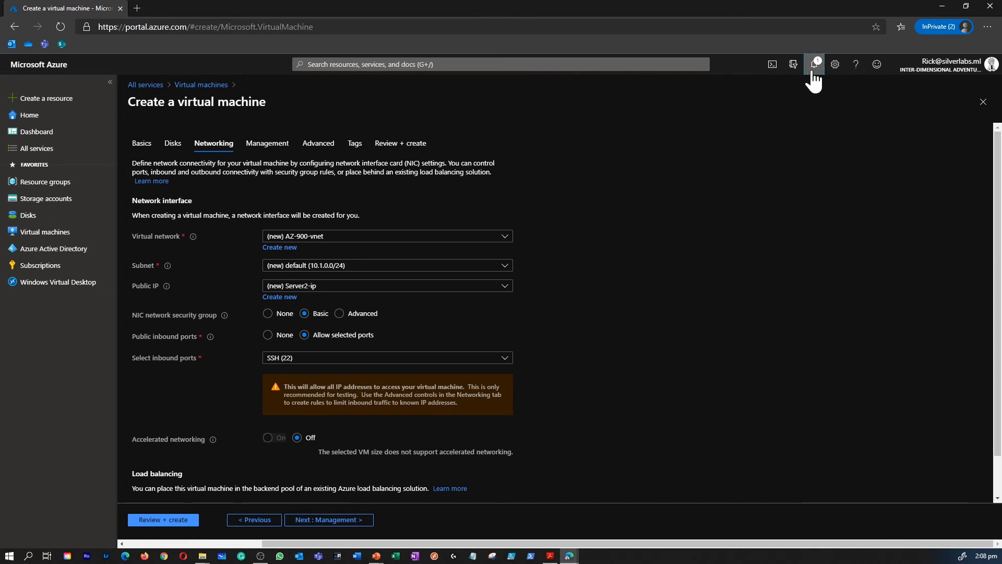
left_click(814, 64)
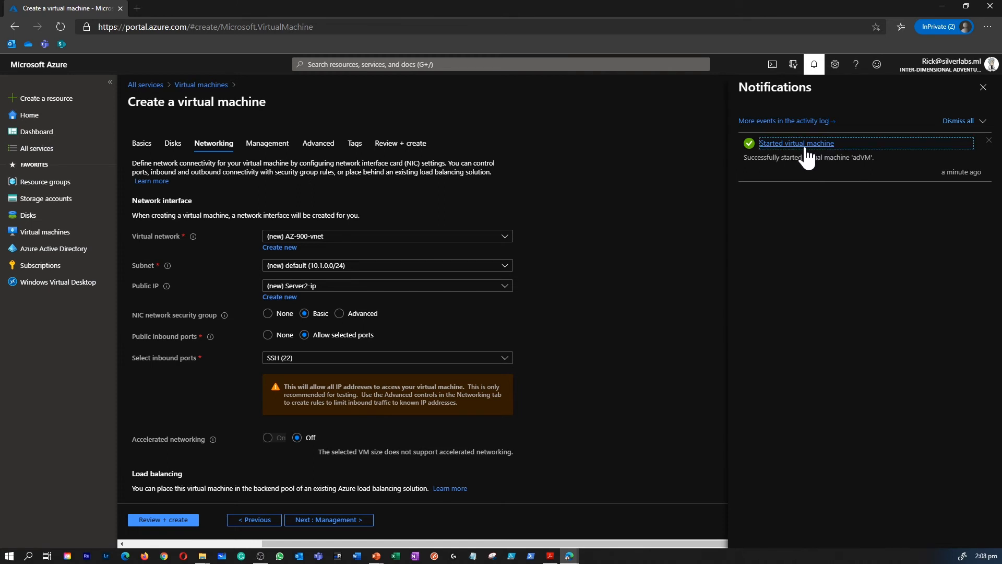
Download adVM's RDP file and sign in with administrator credentials to start the remote session
left_click(795, 143)
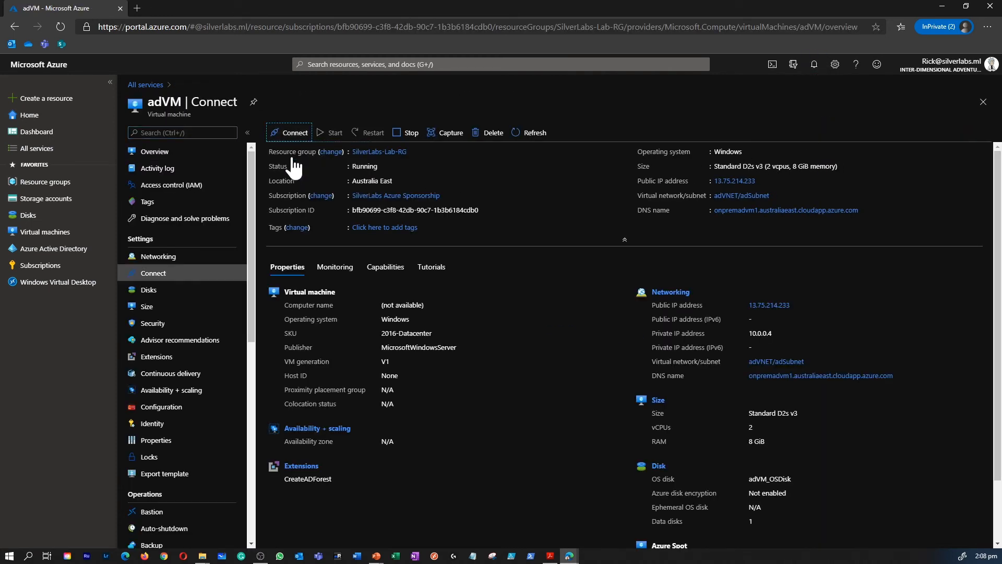
left_click(293, 133)
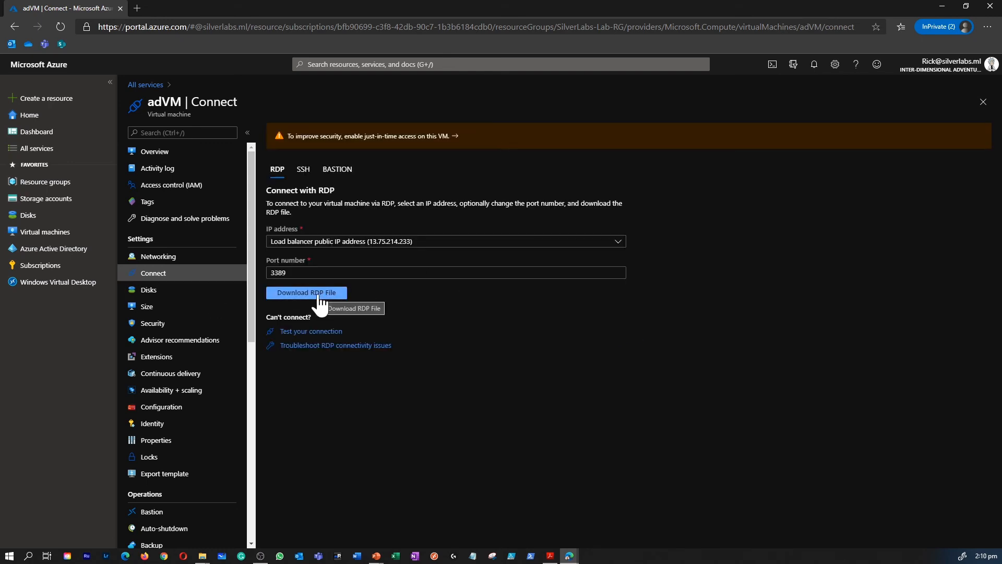
left_click(306, 292)
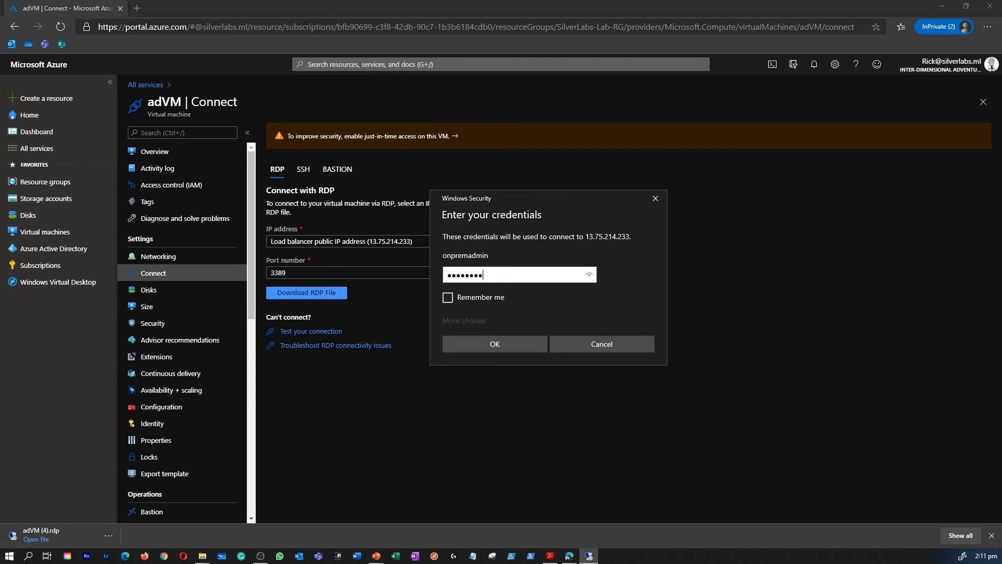
left_click(494, 343)
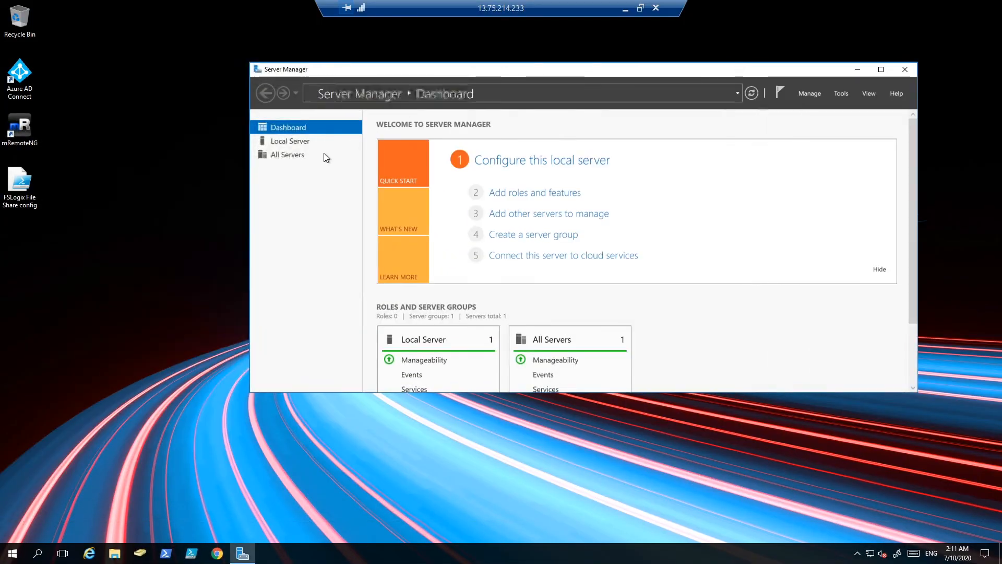
View adVM's Local Server properties in Server Manager, including computer name and domain
left_click(290, 141)
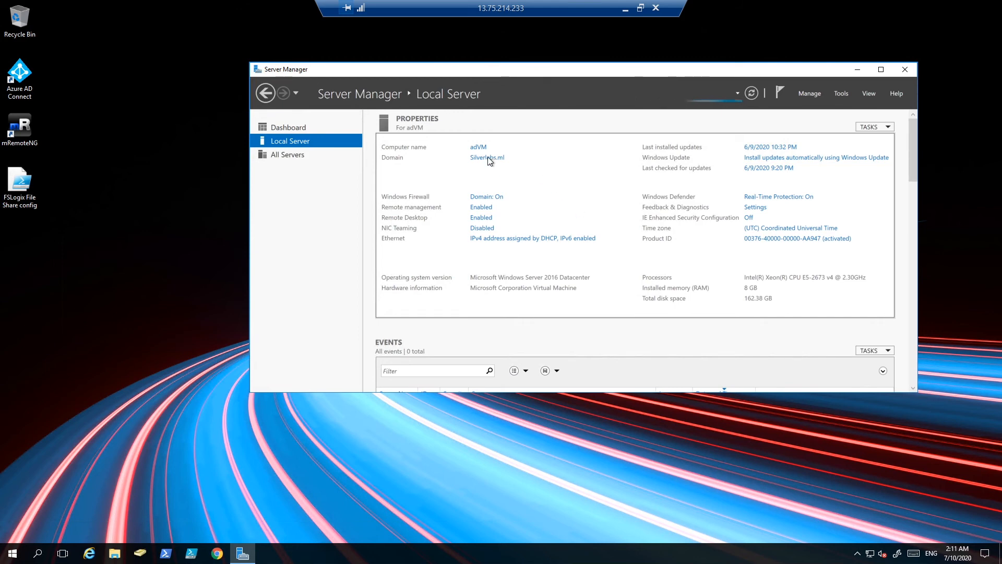
mouse_move(466, 155)
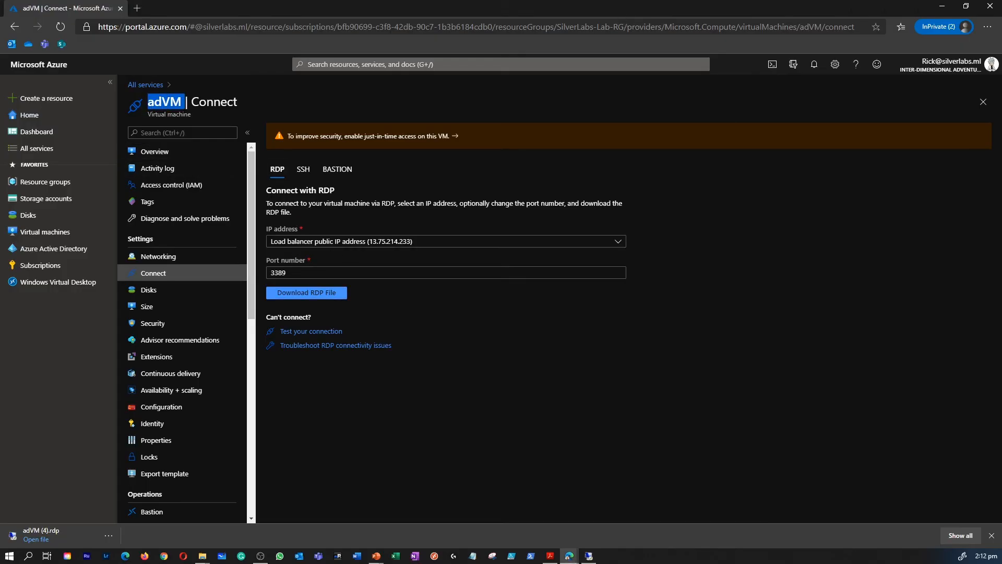
Return to the adVM remote session showing its plain desktop
left_click(36, 539)
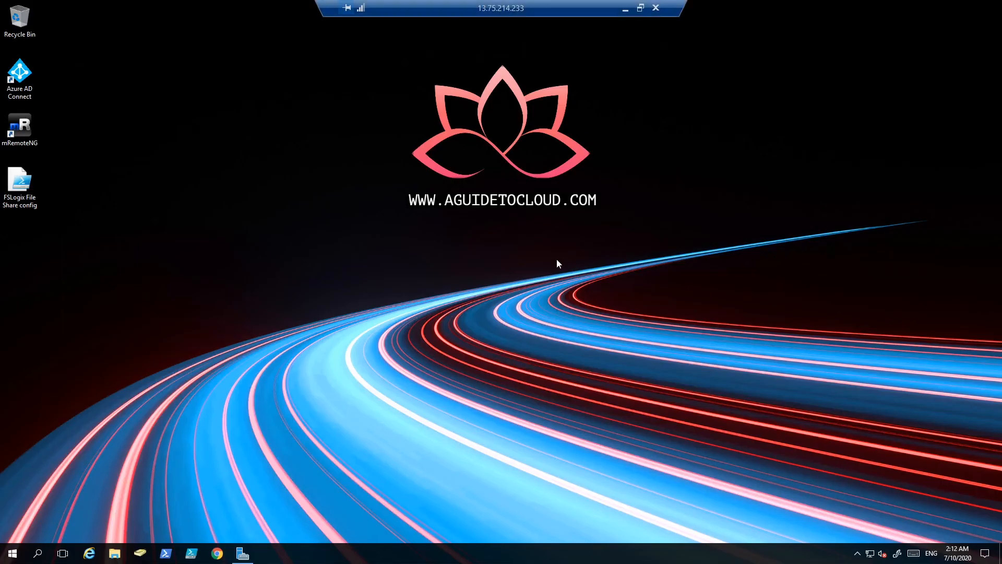
mouse_move(582, 221)
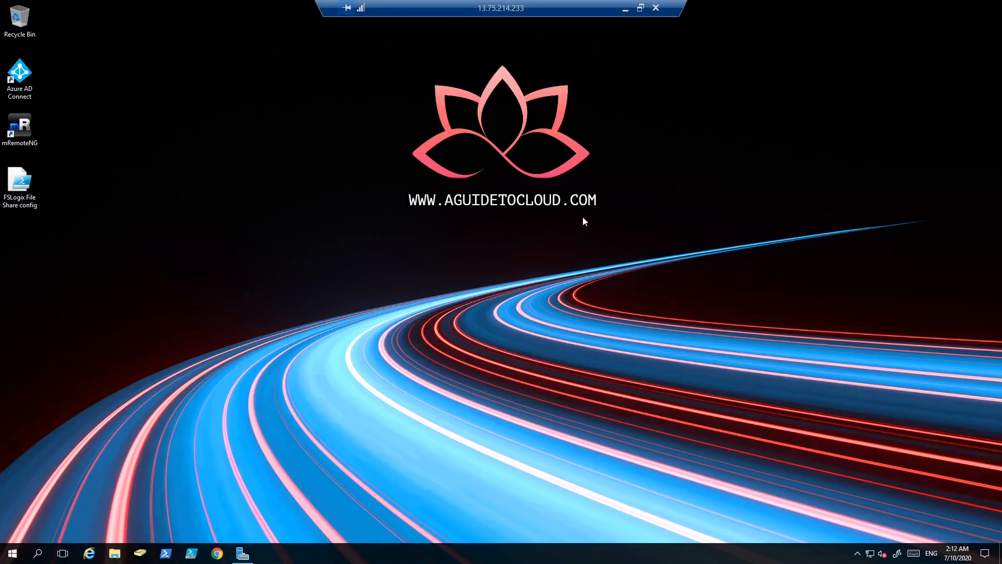